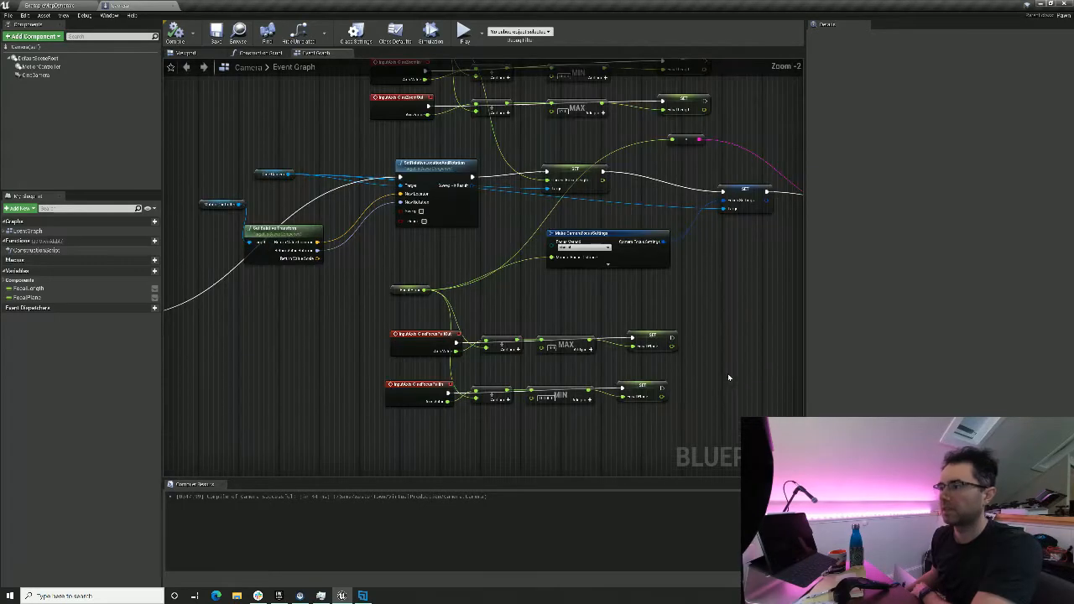
Step: Launch a Play In Editor session of the Western town level to test the camera
scroll(down, 3)
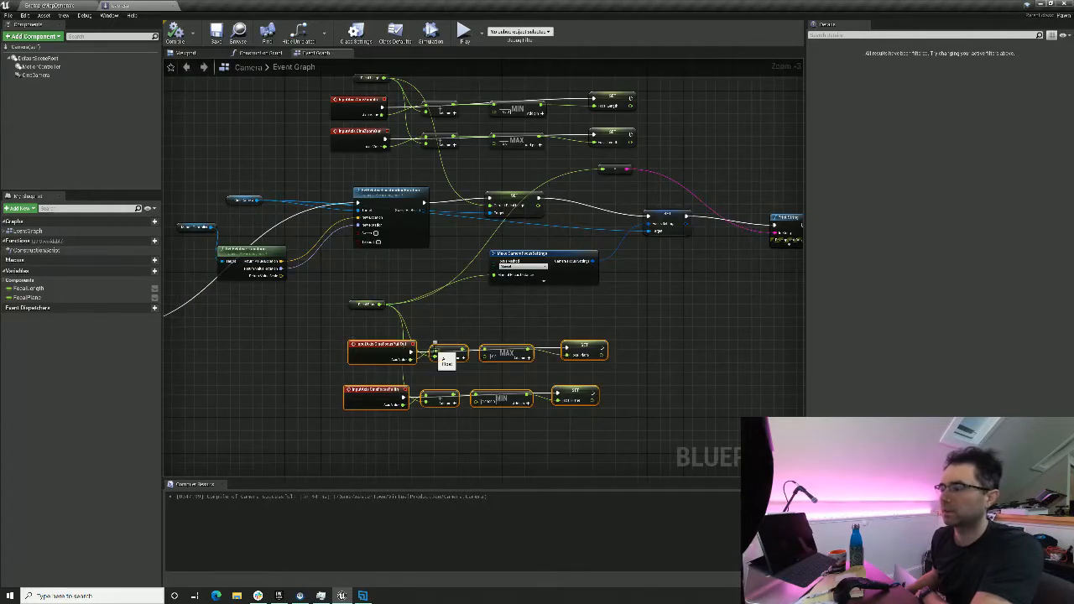
mouse_move(510, 349)
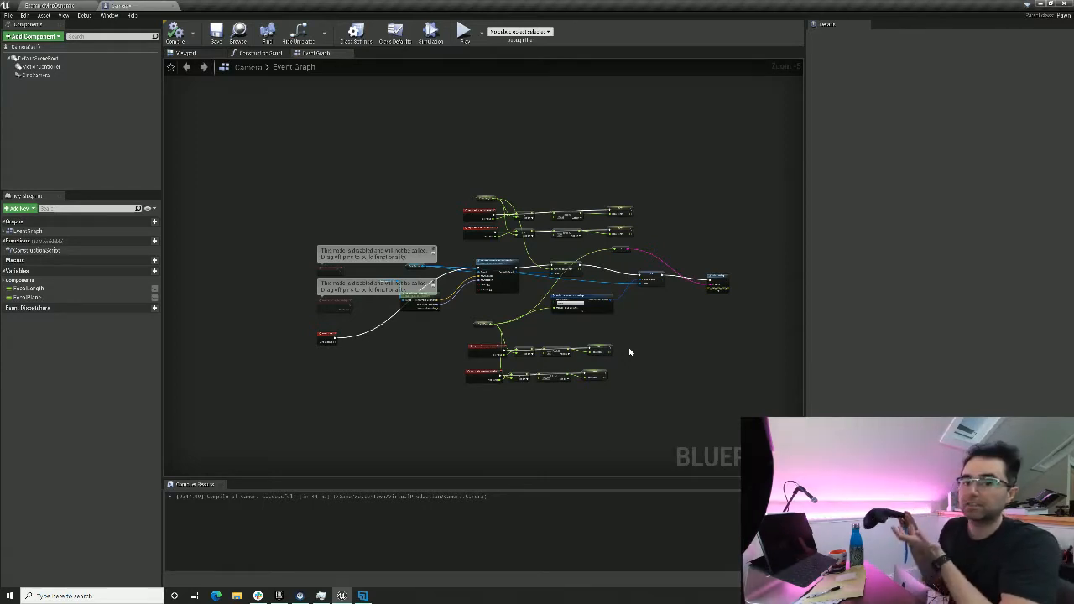
mouse_move(598, 291)
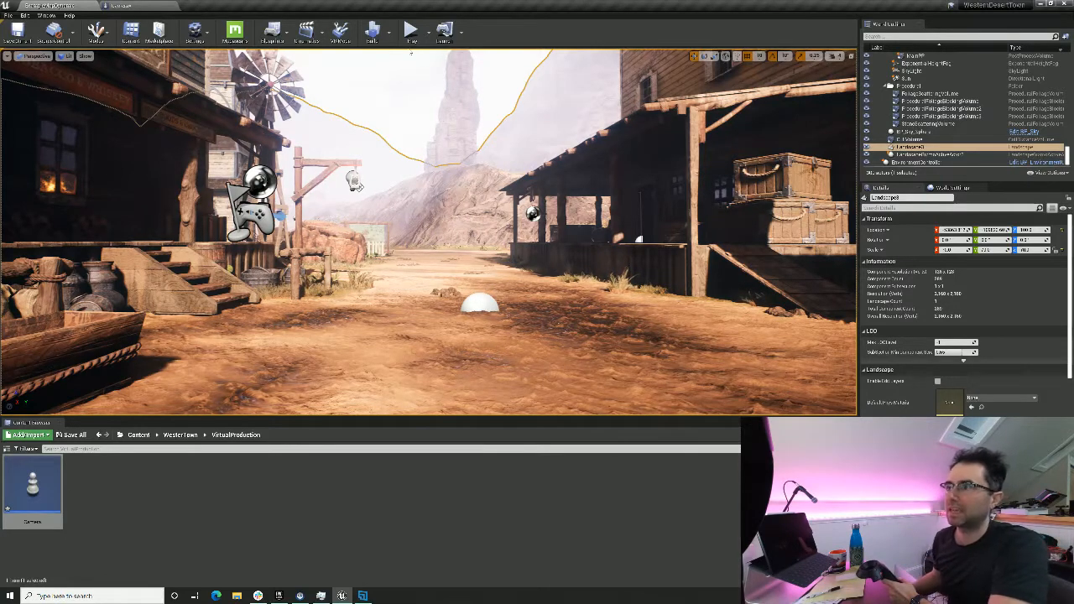
mouse_move(412, 34)
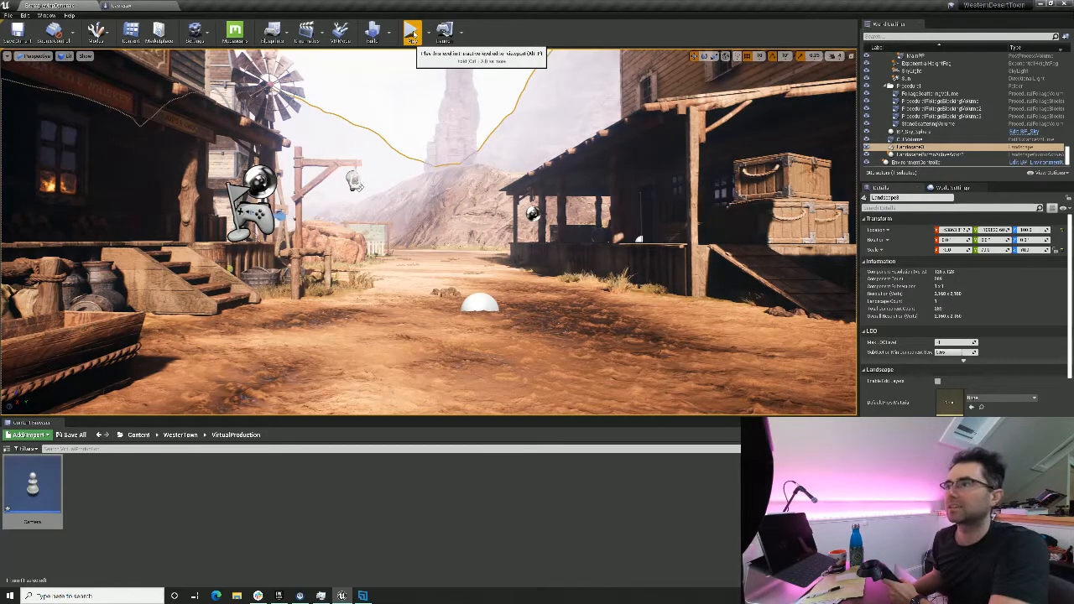
click(408, 32)
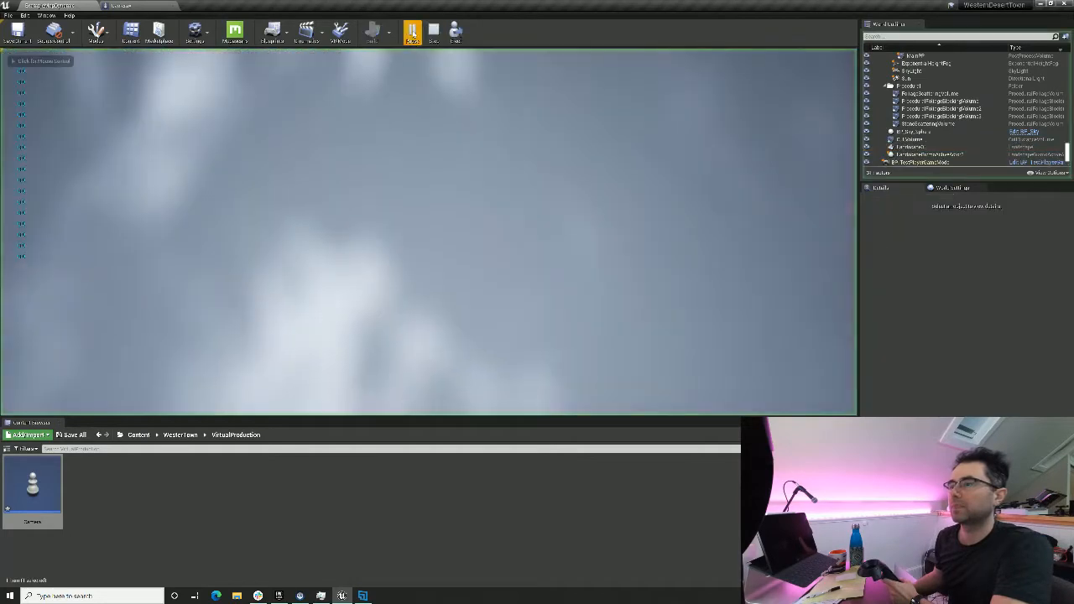